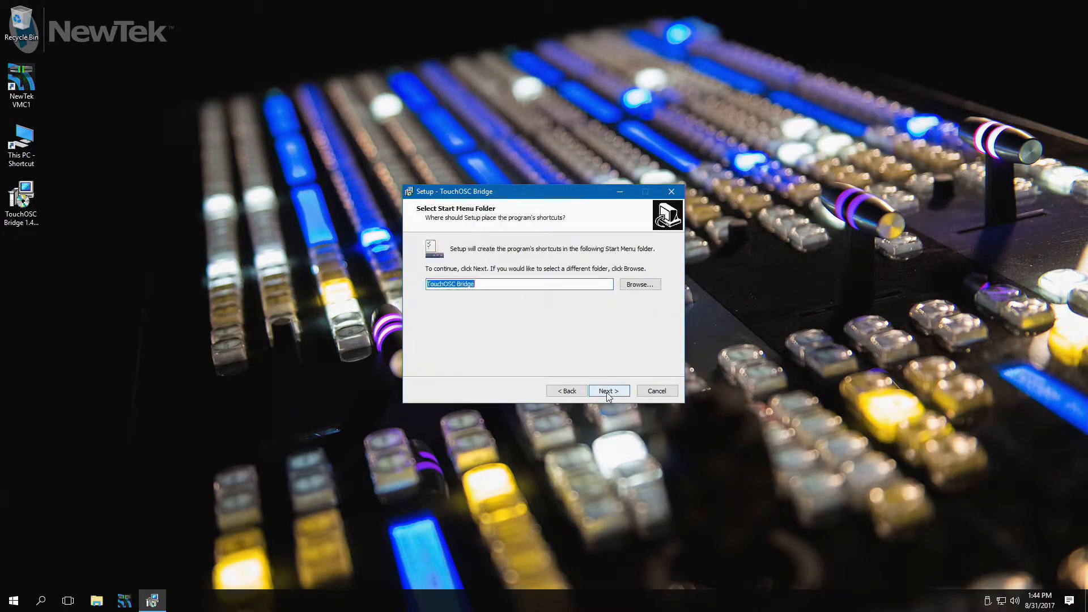
# Keep the default TouchOSC Bridge Start Menu folder and finish the installer.
pyautogui.click(609, 391)
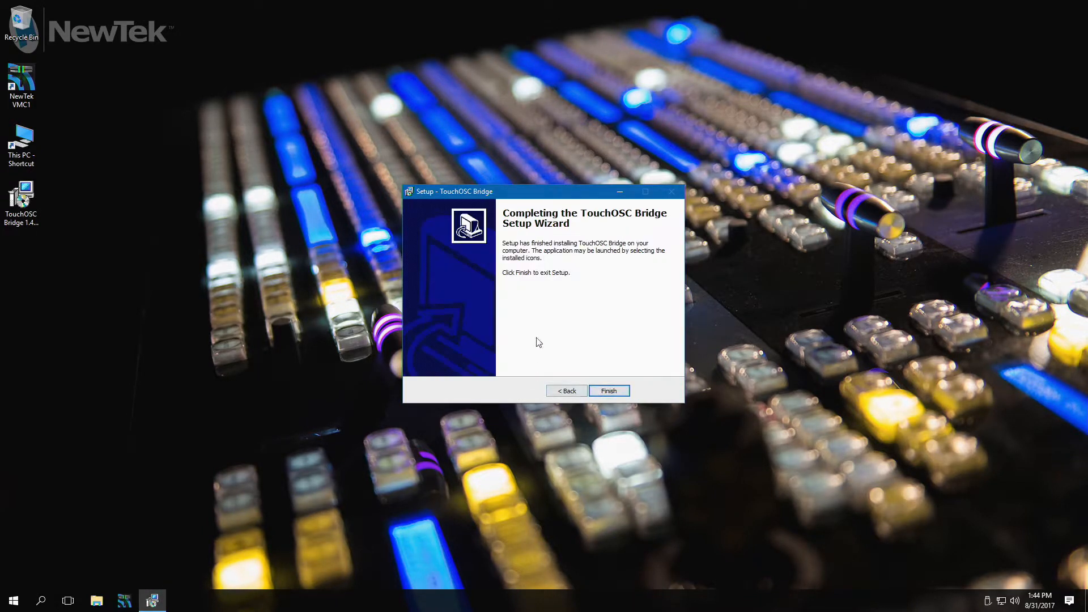
pyautogui.click(609, 390)
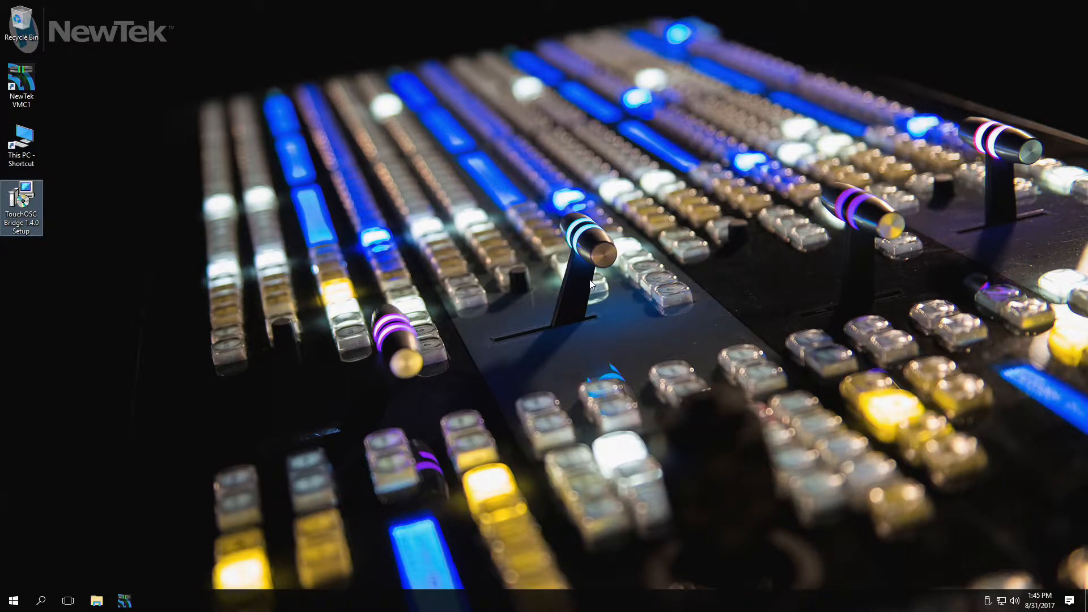
pyautogui.moveTo(33, 596)
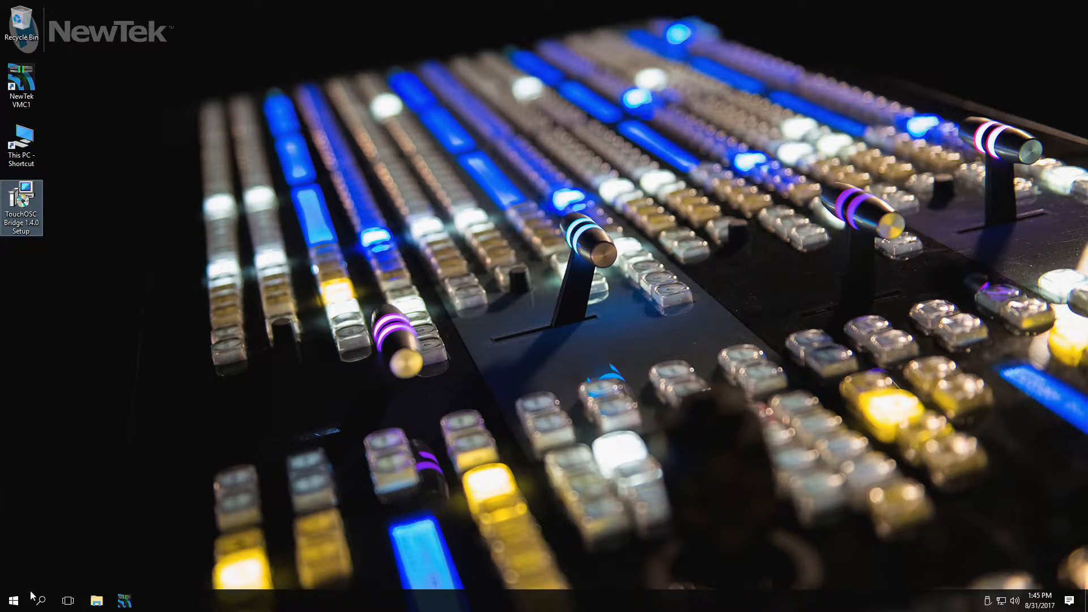
# Launch Task Scheduler from a Start search and show the Task Scheduler Library.
pyautogui.click(13, 600)
pyautogui.write('task')
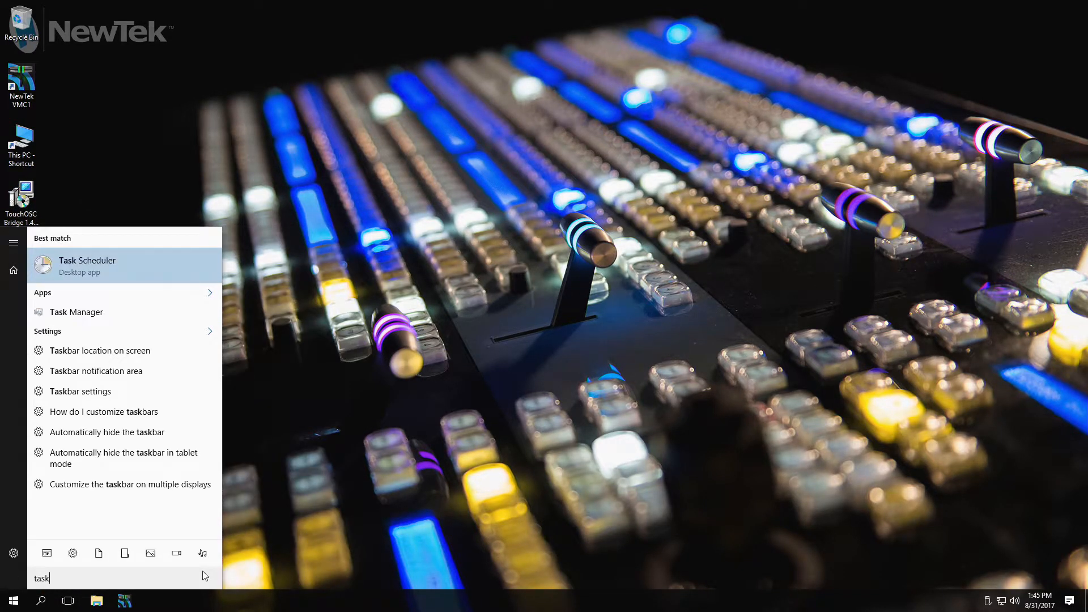
pyautogui.click(87, 266)
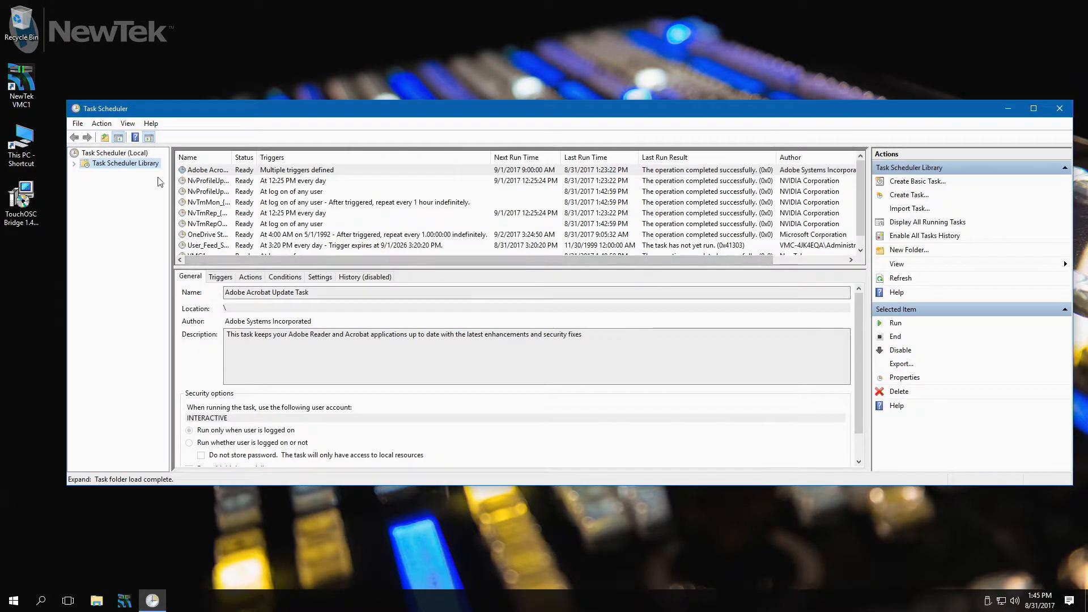
pyautogui.click(126, 164)
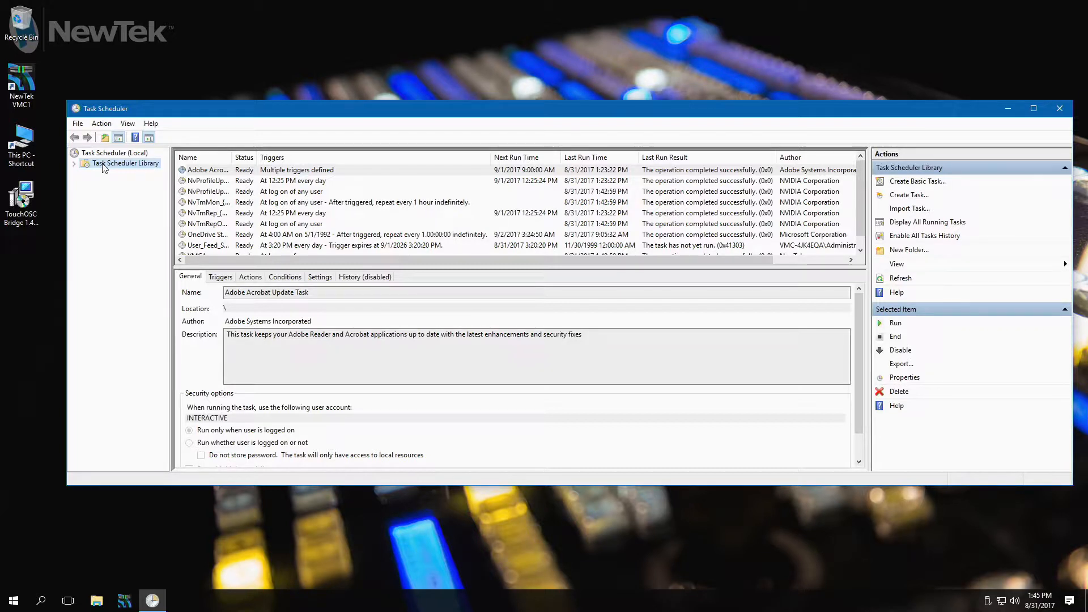
pyautogui.moveTo(75, 169)
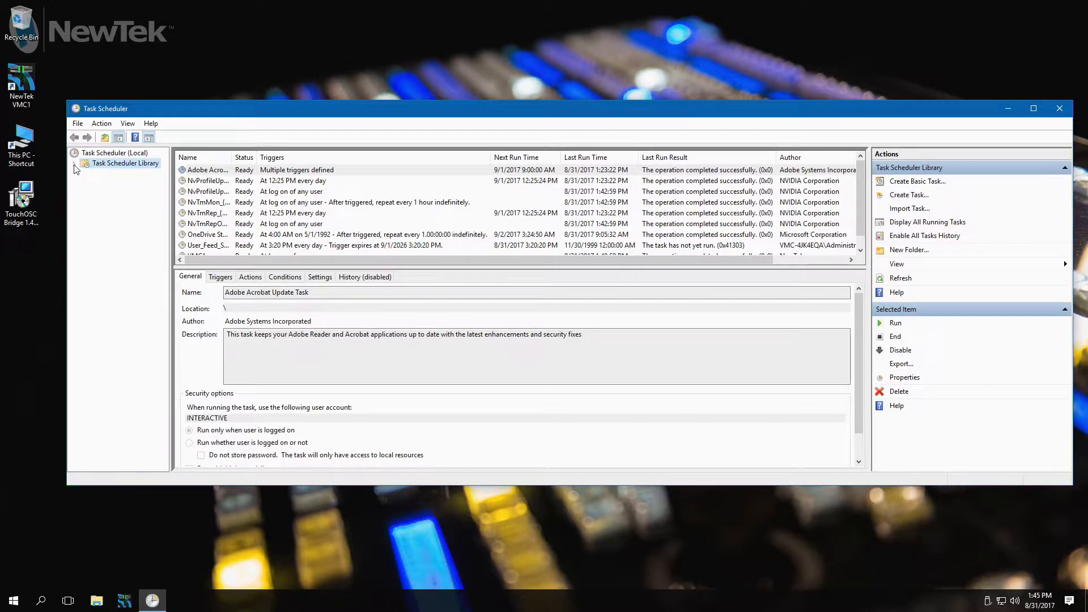
# Add a new folder named 'TouchOSC' under the Task Scheduler Library and open it.
pyautogui.click(74, 163)
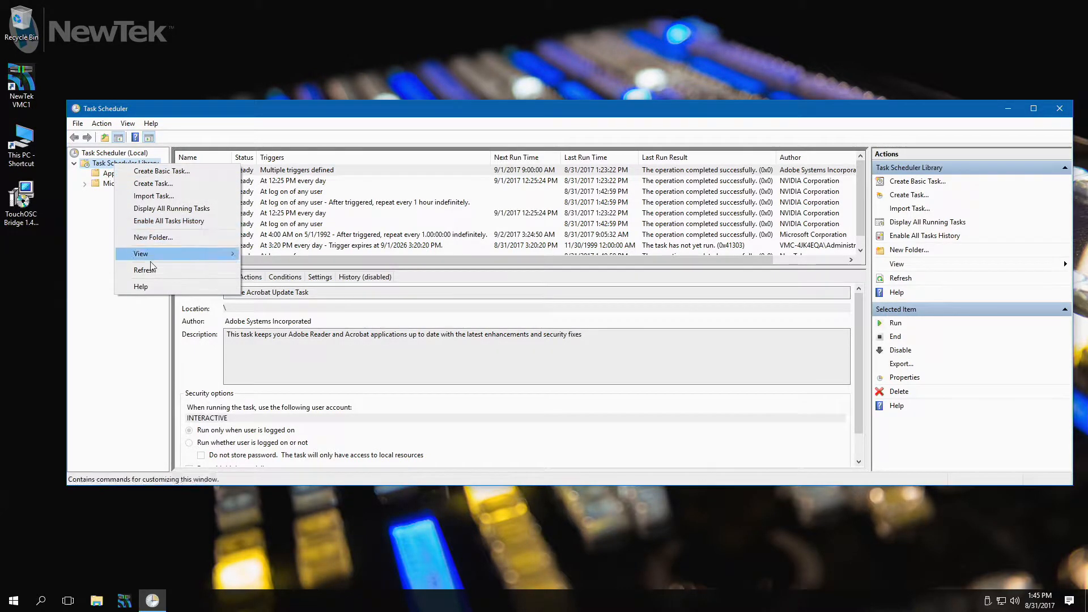
pyautogui.click(153, 237)
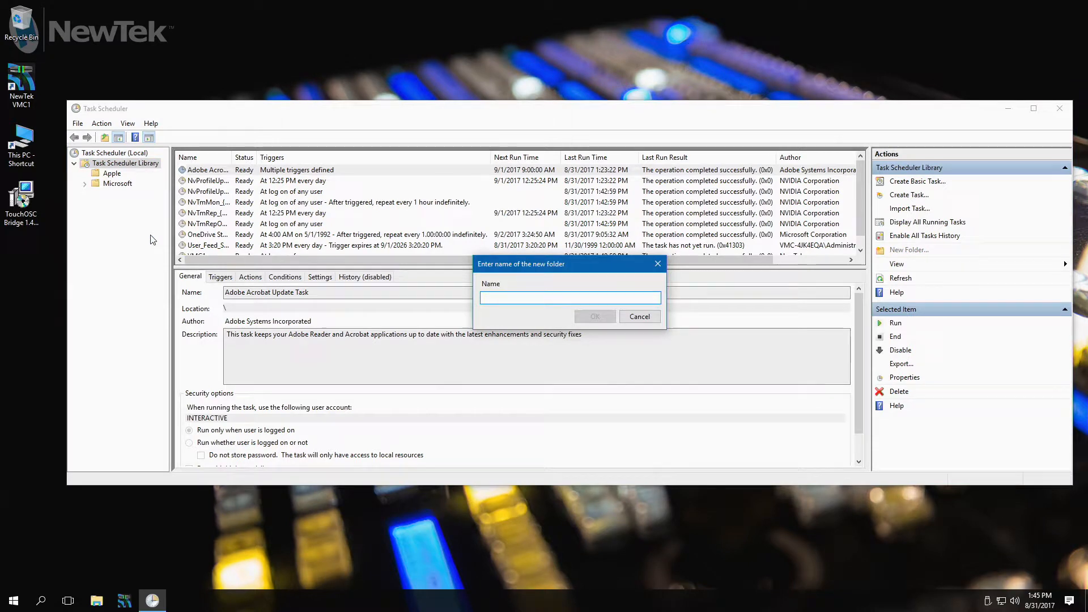
pyautogui.write('TouchOSC')
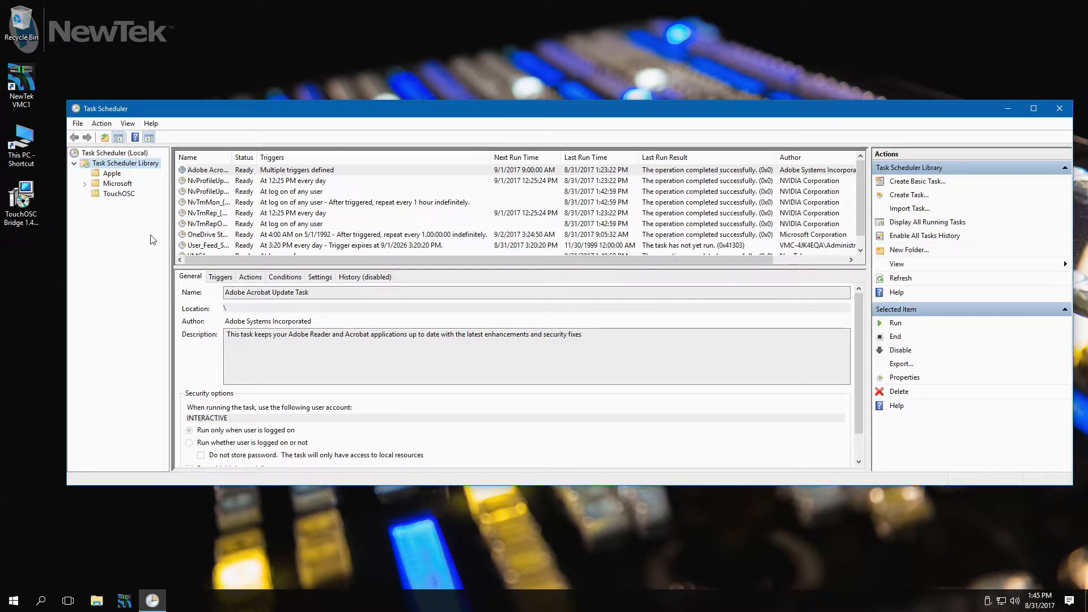
pyautogui.click(120, 194)
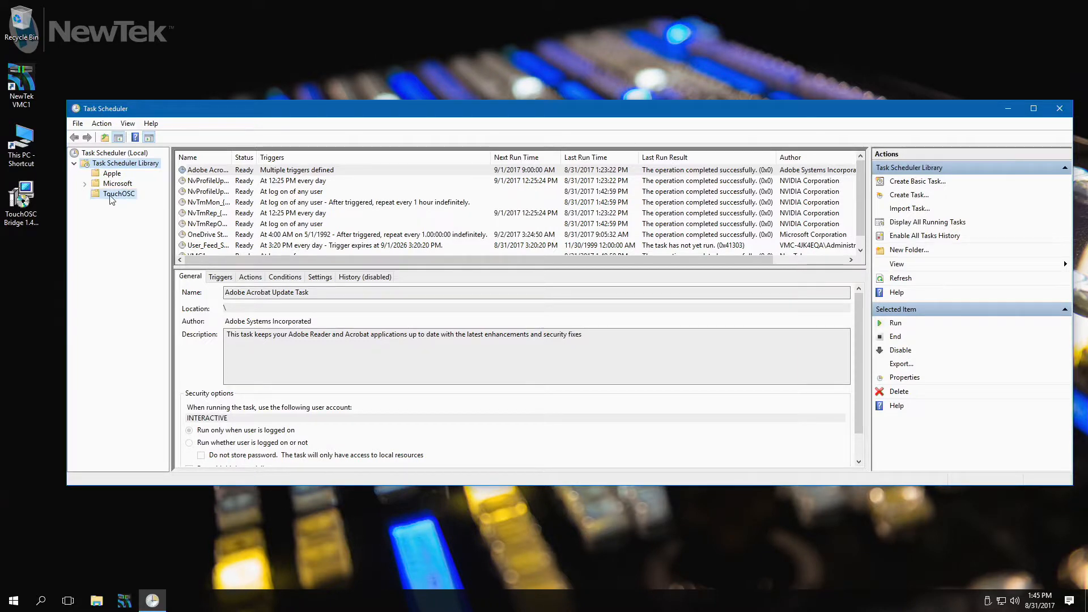
pyautogui.click(118, 194)
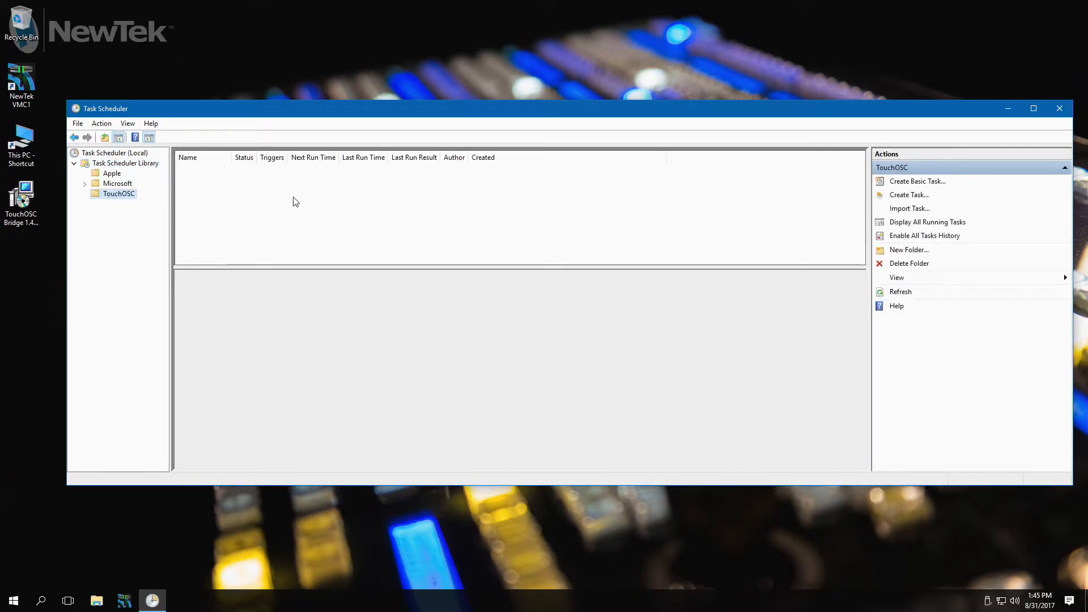
# Start a new basic task in the TouchOSC folder and name it TouchOSC.
pyautogui.rightClick(293, 198)
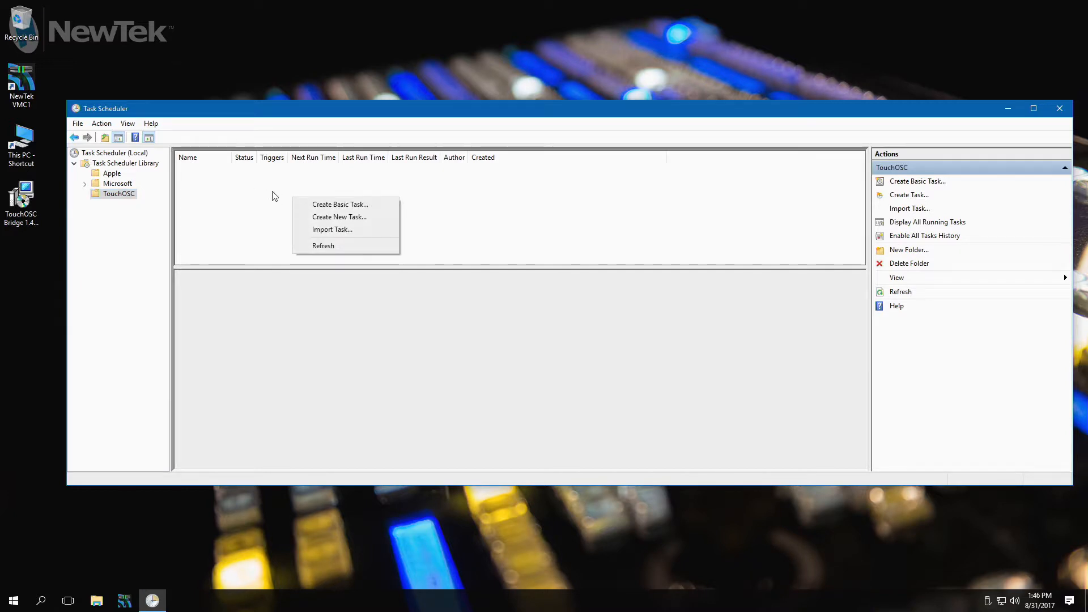
pyautogui.moveTo(339, 204)
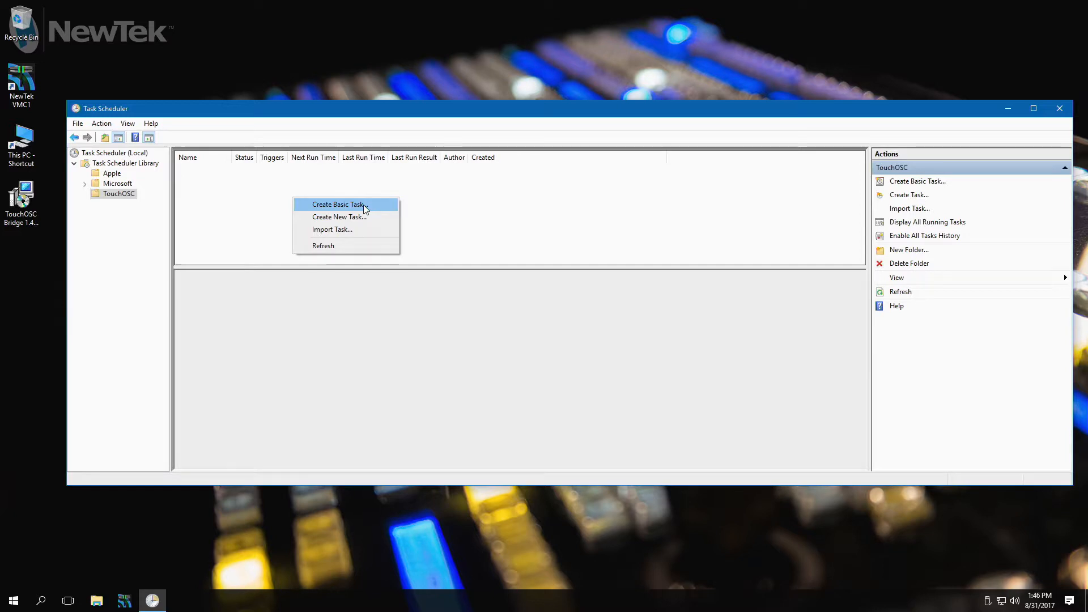
pyautogui.click(339, 204)
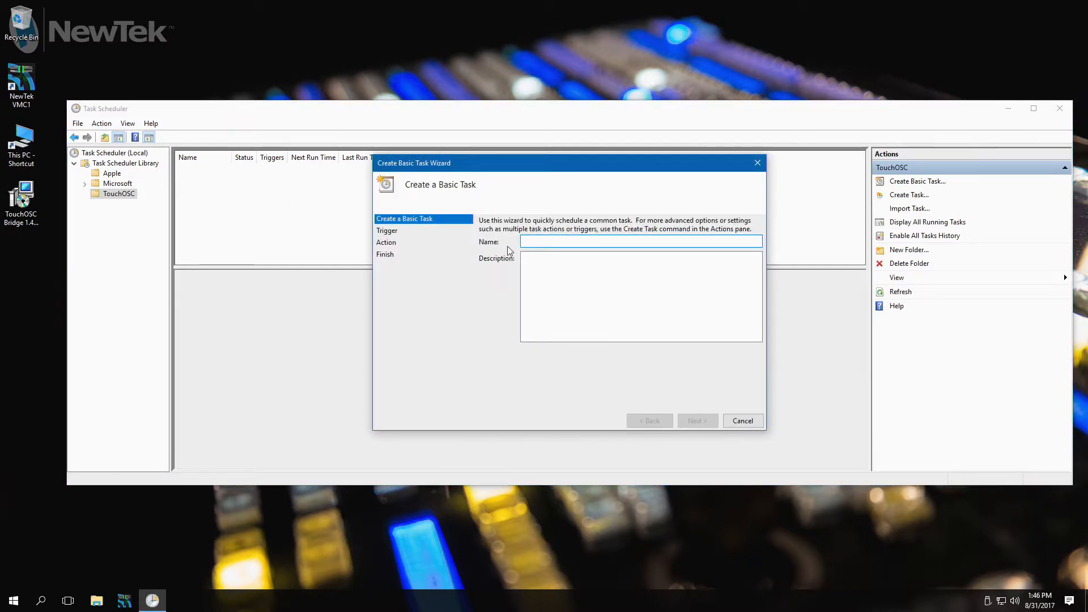
pyautogui.write('Touch')
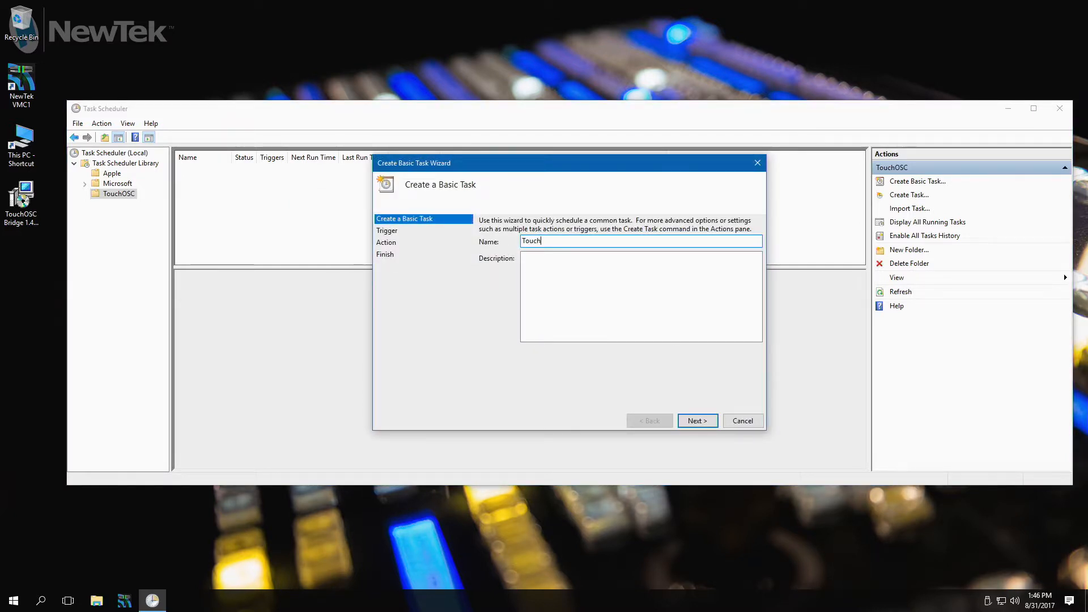
pyautogui.click(697, 421)
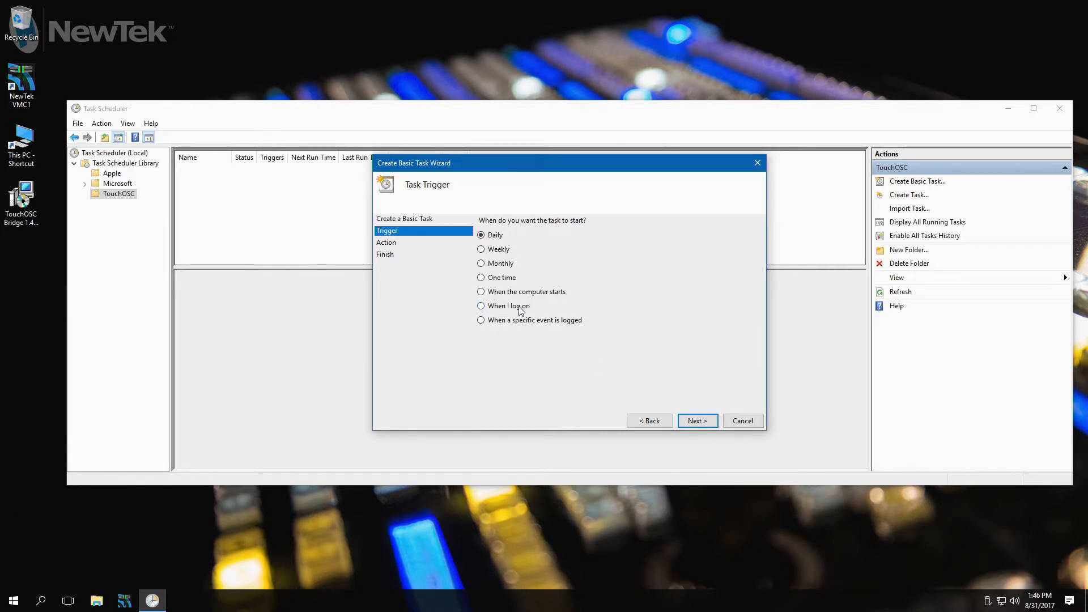
# Set the task to trigger when the user logs on and start a program.
pyautogui.click(481, 306)
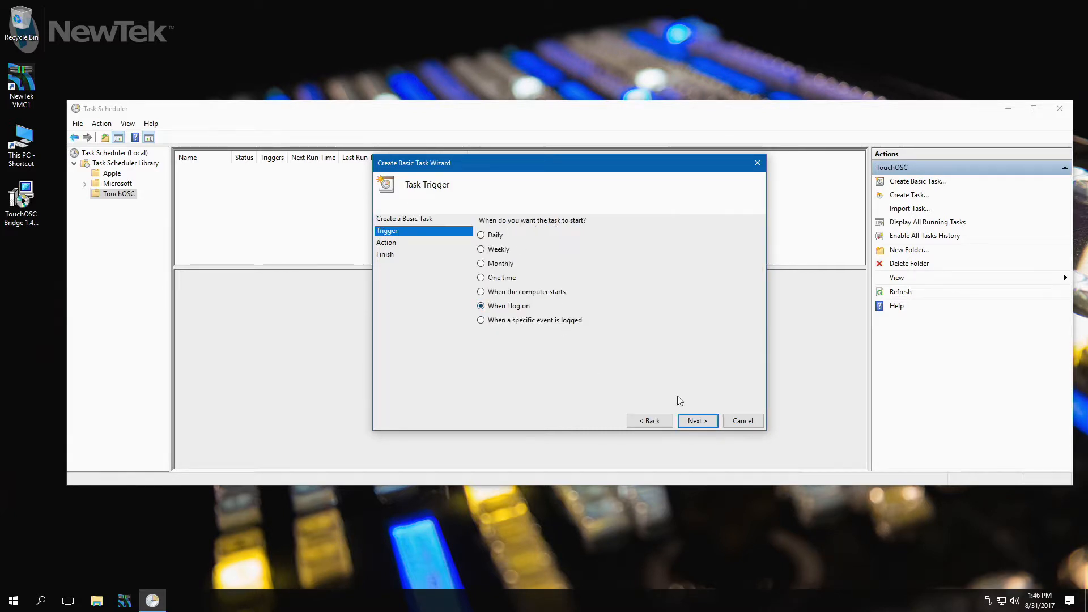
pyautogui.click(696, 420)
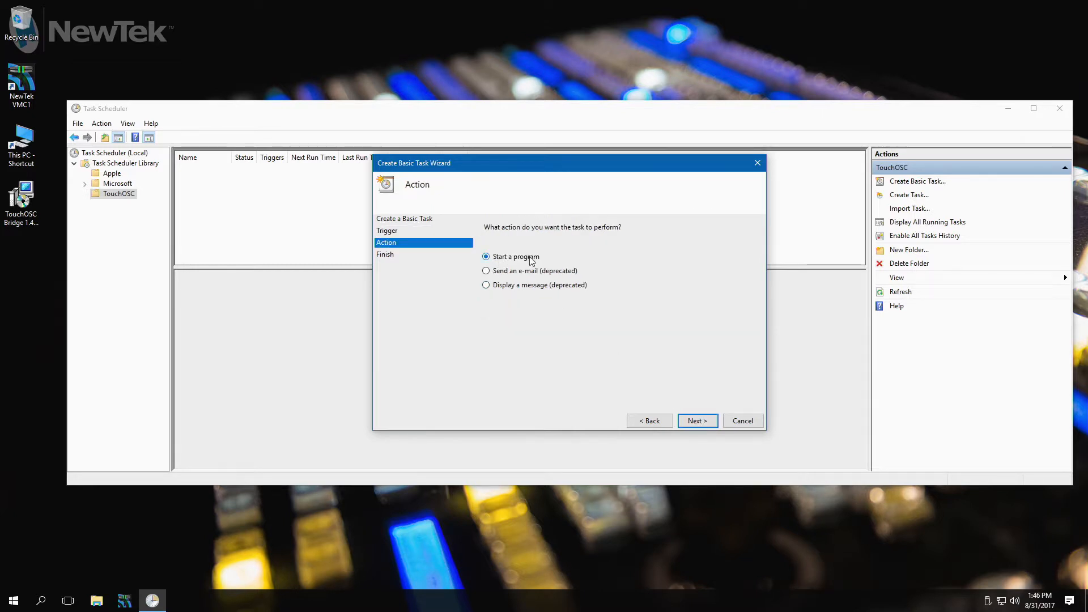
pyautogui.click(696, 420)
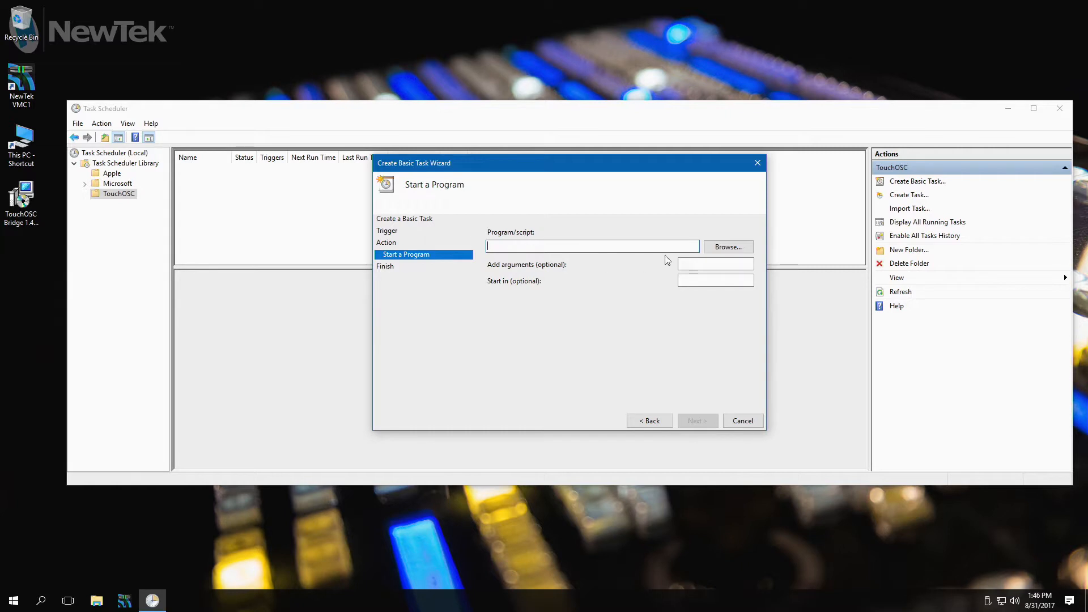
pyautogui.click(726, 246)
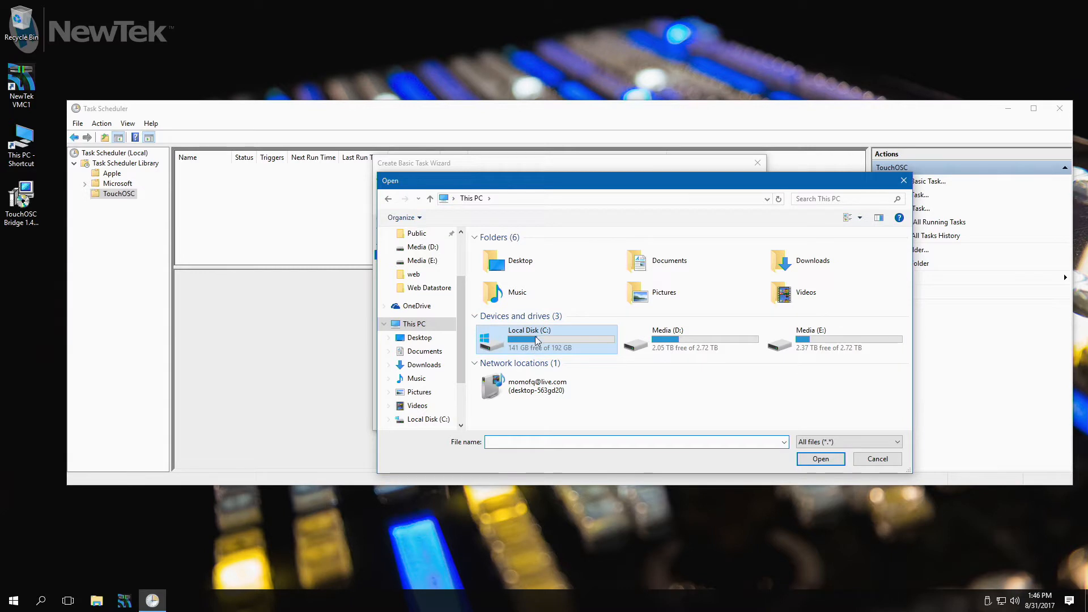
# Choose TouchOSC Bridge.exe from C:\Program Files (x86)\TouchOSC Bridge as the program.
pyautogui.doubleClick(535, 340)
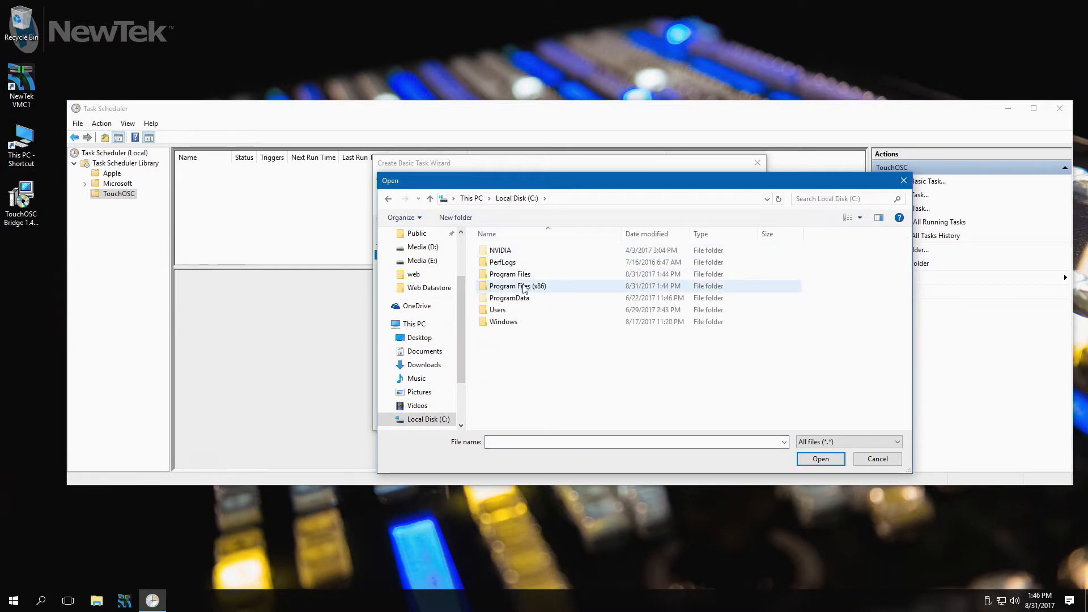
pyautogui.doubleClick(517, 286)
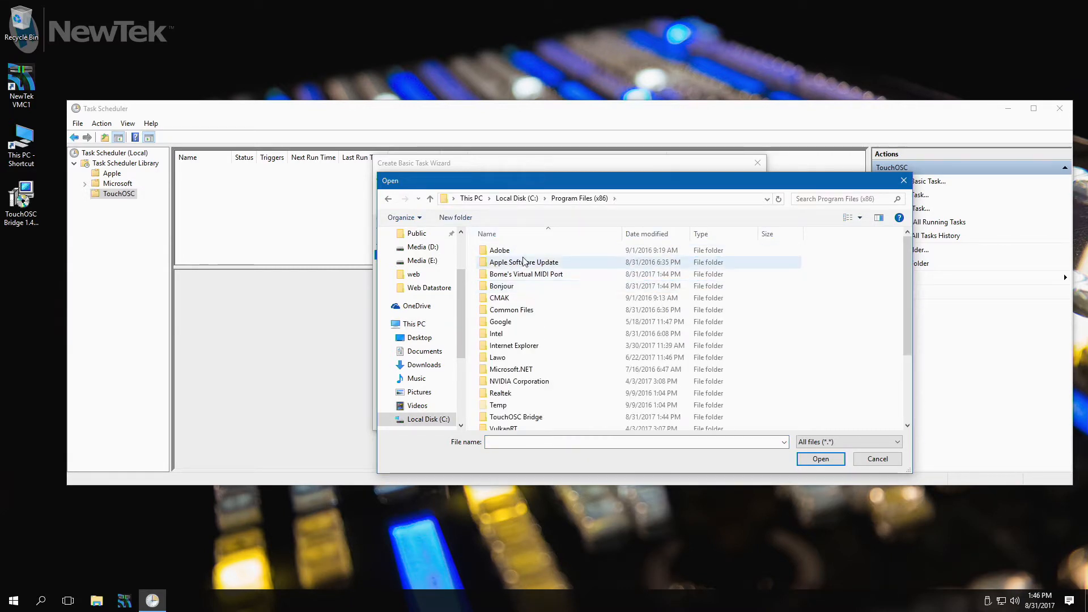
pyautogui.click(515, 417)
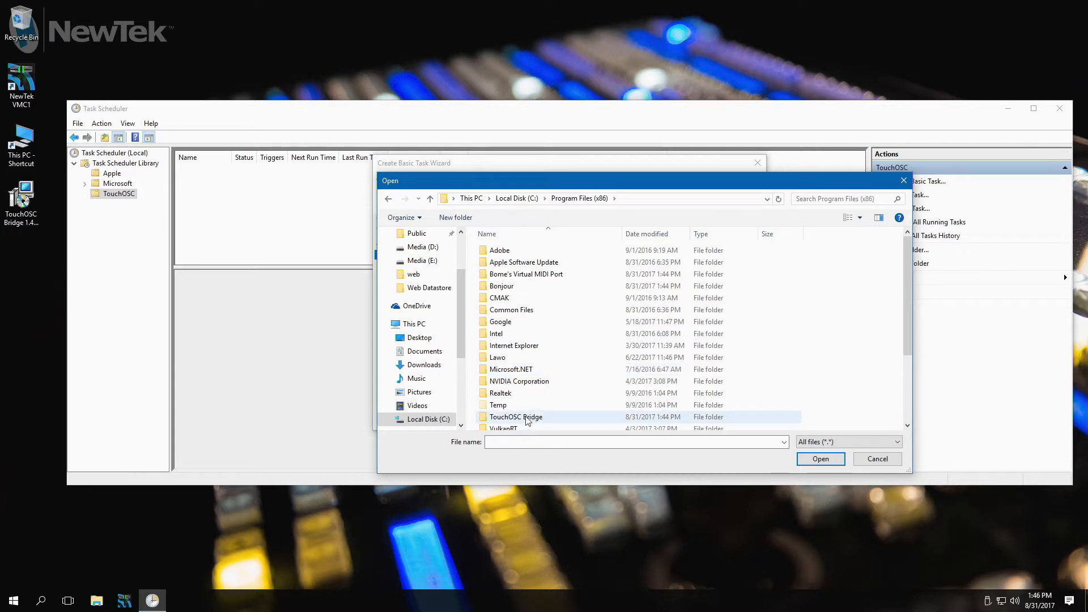
pyautogui.doubleClick(516, 417)
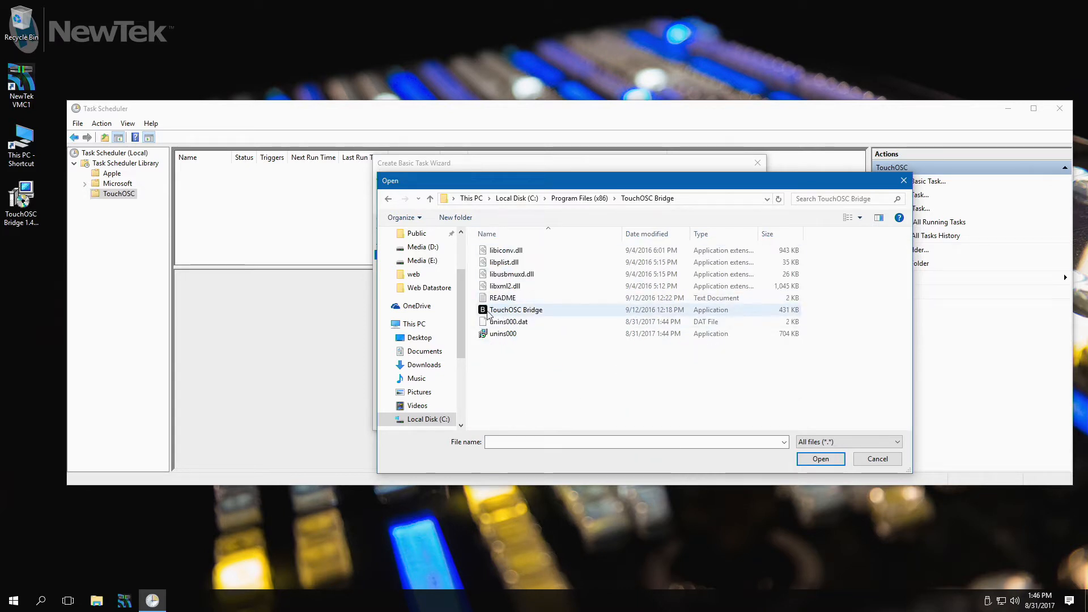
pyautogui.click(515, 310)
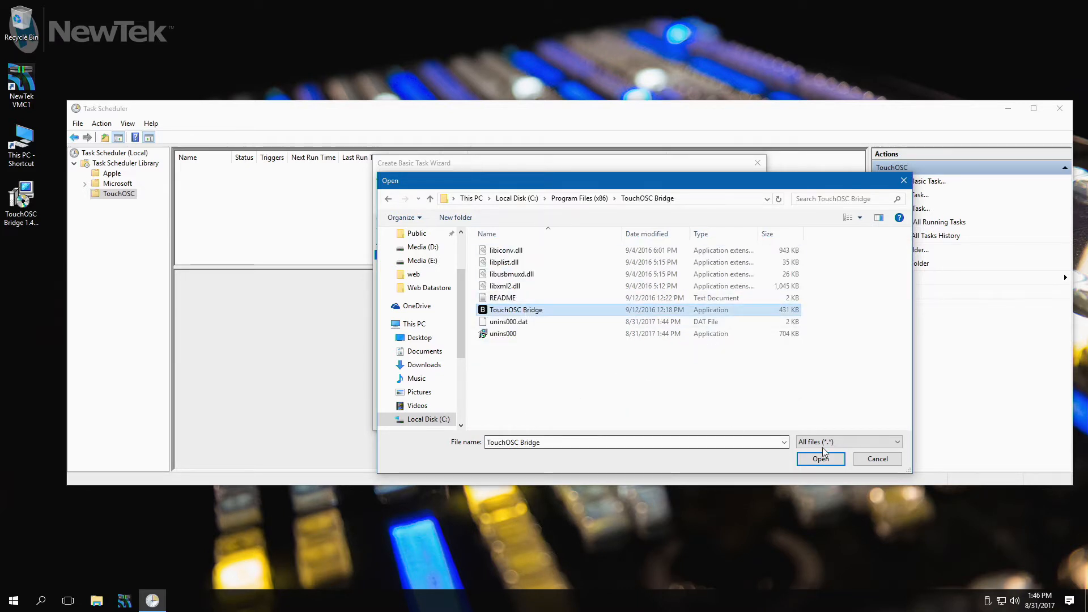
pyautogui.click(820, 459)
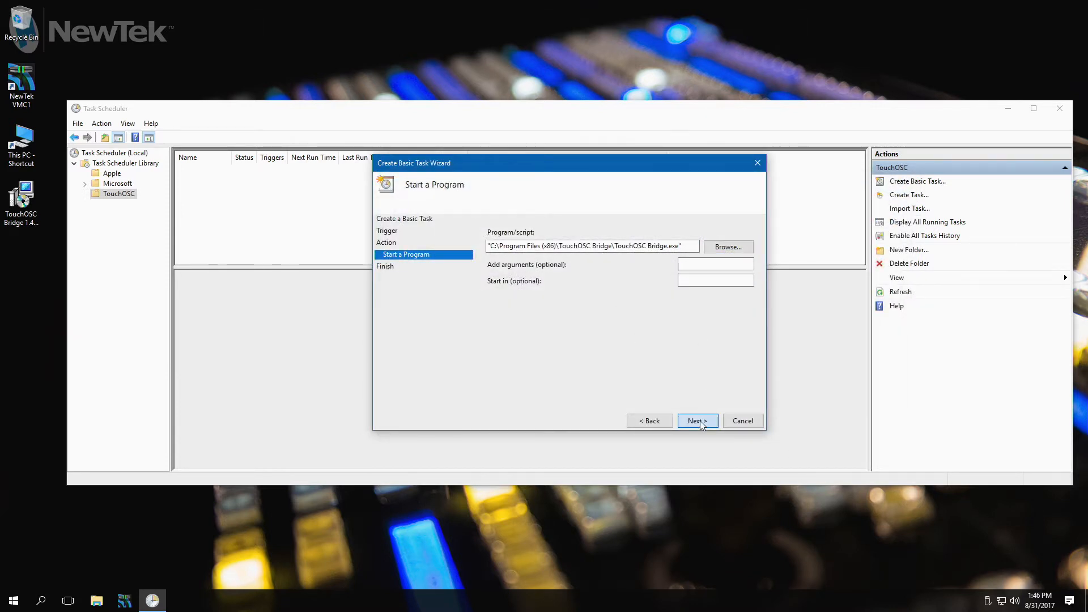
# Finish the wizard so the TouchOSC logon task is created and selected.
pyautogui.click(696, 420)
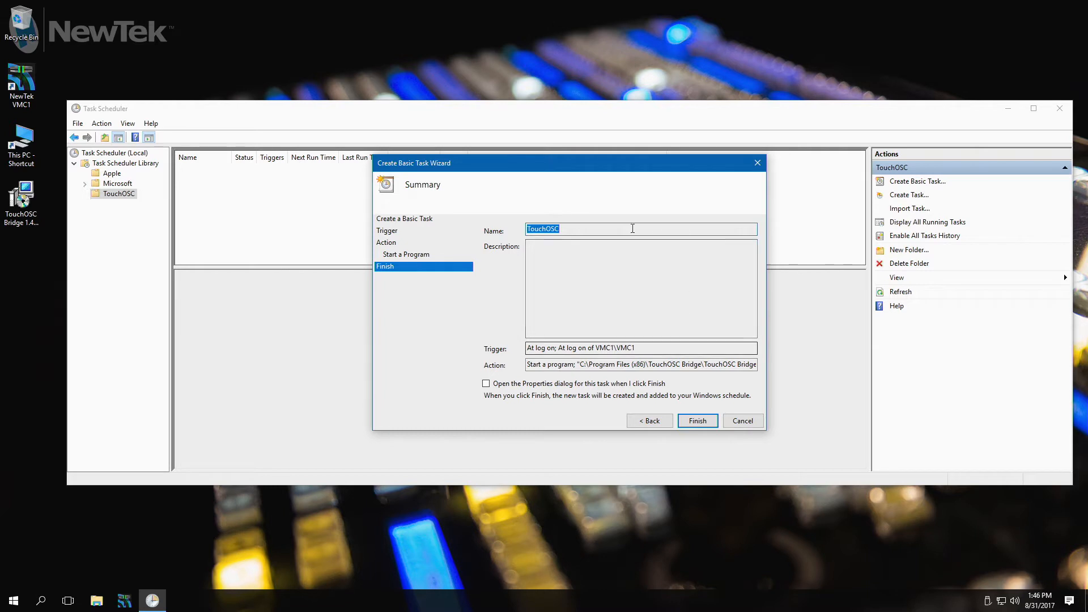
pyautogui.click(696, 421)
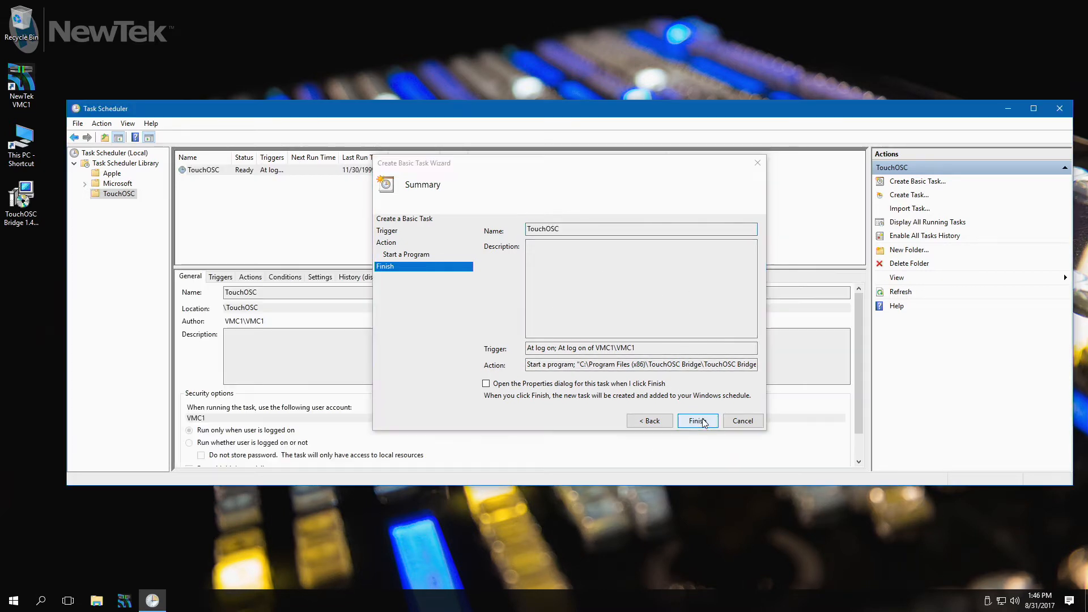
pyautogui.click(696, 420)
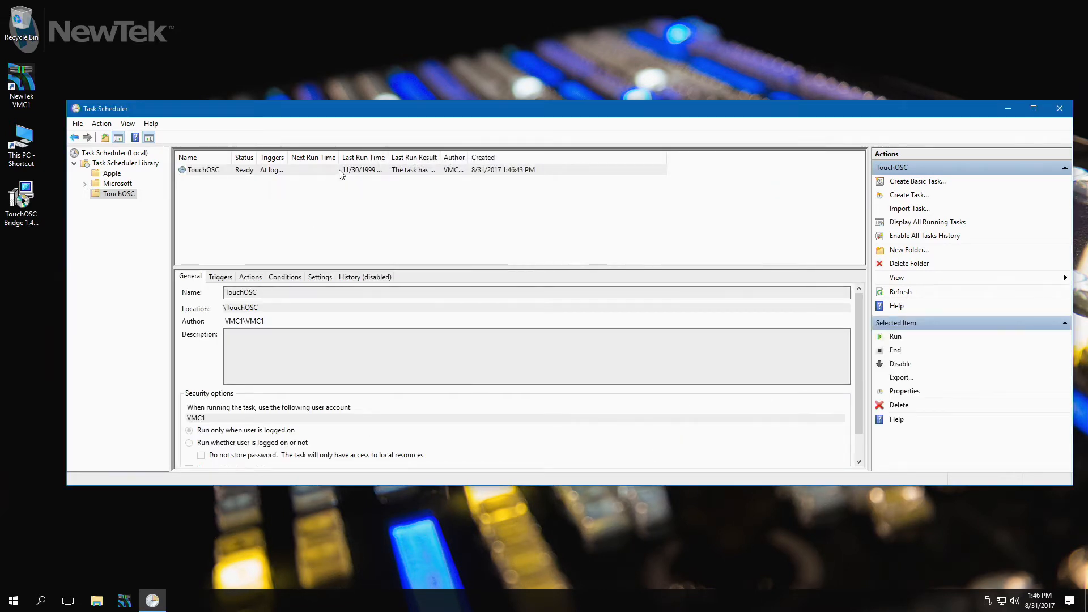
pyautogui.moveTo(563, 173)
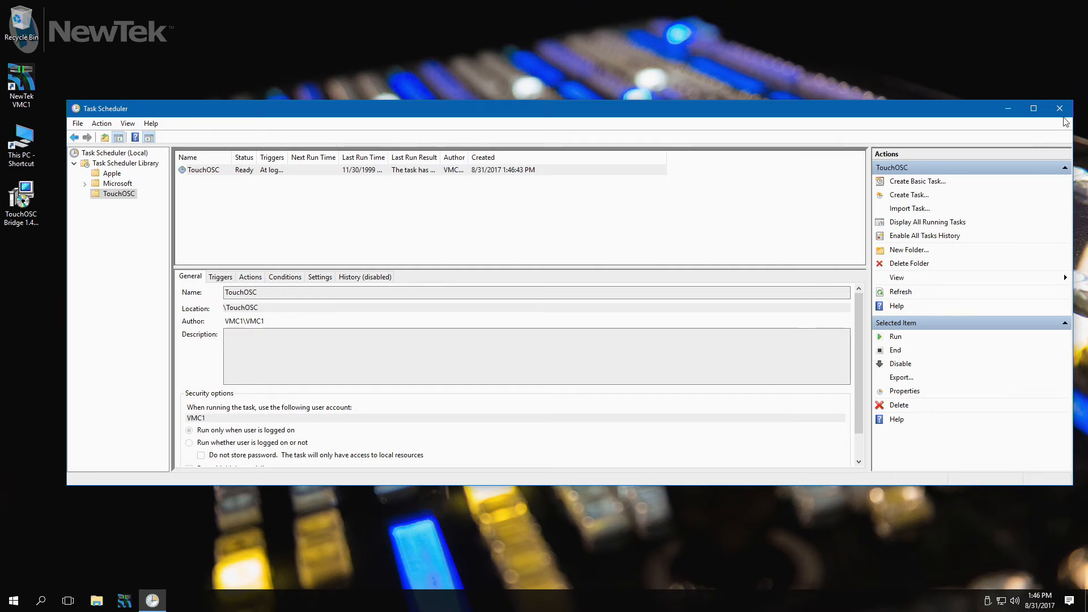
# Close Task Scheduler and bring up the Start menu's restart options.
pyautogui.click(13, 600)
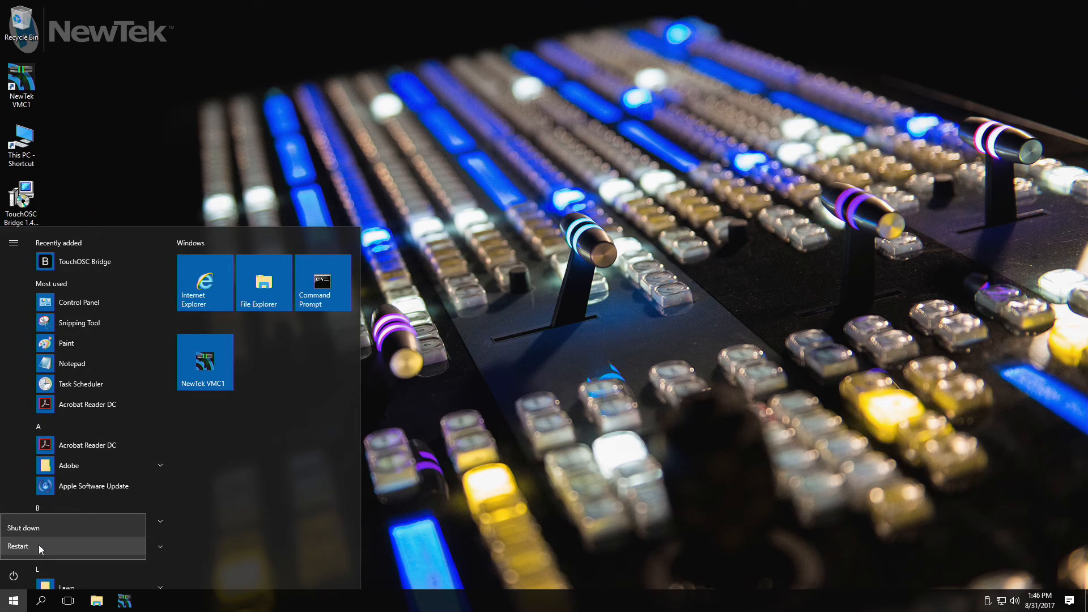
pyautogui.moveTo(38, 550)
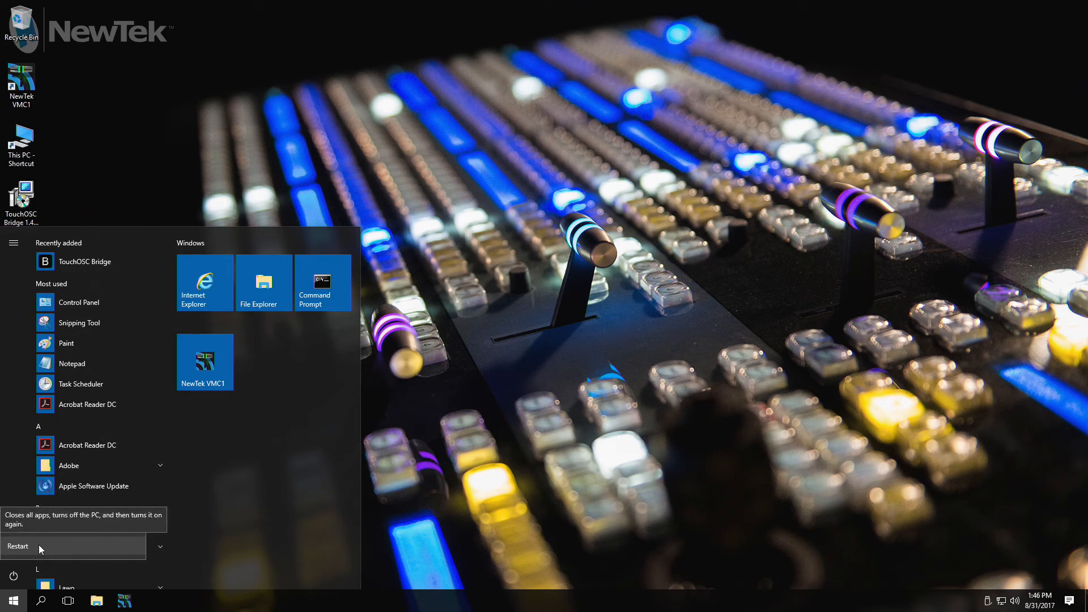